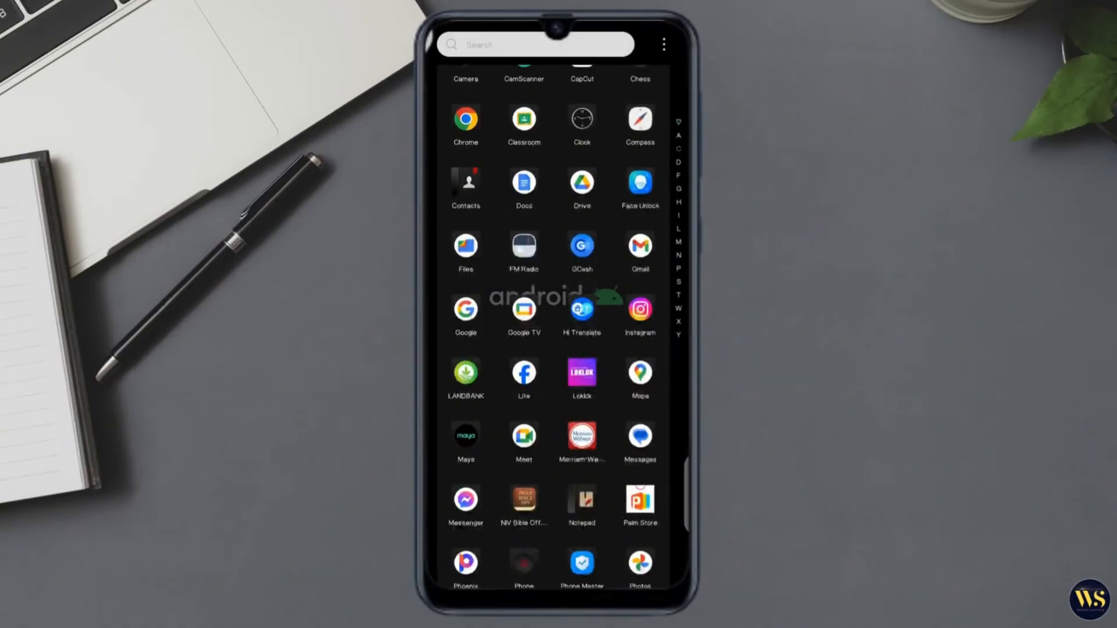
Scroll the app drawer down to the Pinterest, Play Store and Settings entries.
{"action": "scroll", "scroll_direction": "down", "scroll_amount": 3}
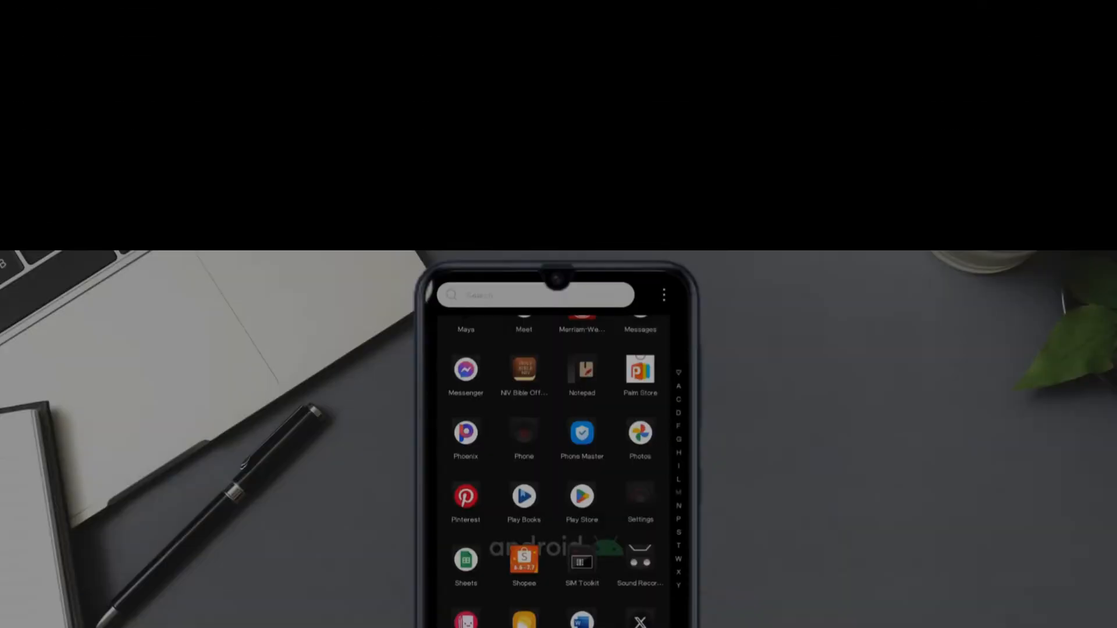
Switch off Show notifications for CamScanner under App notifications, then return to Settings.
{"action": "left_click", "coordinate": [638, 495]}
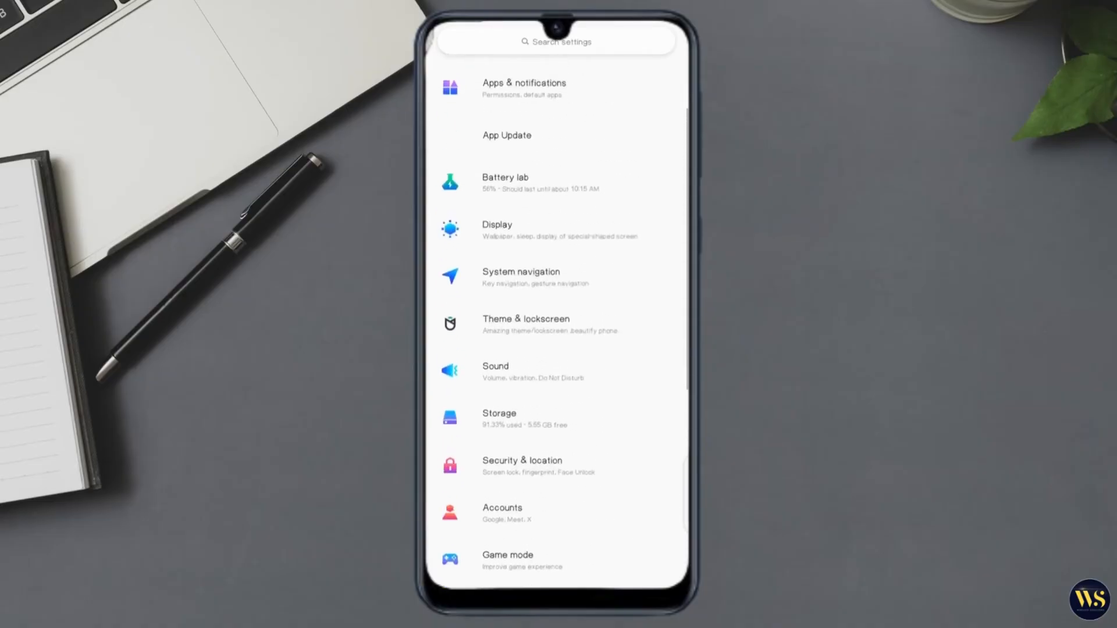
{"action": "scroll", "scroll_direction": "up", "scroll_amount": 3}
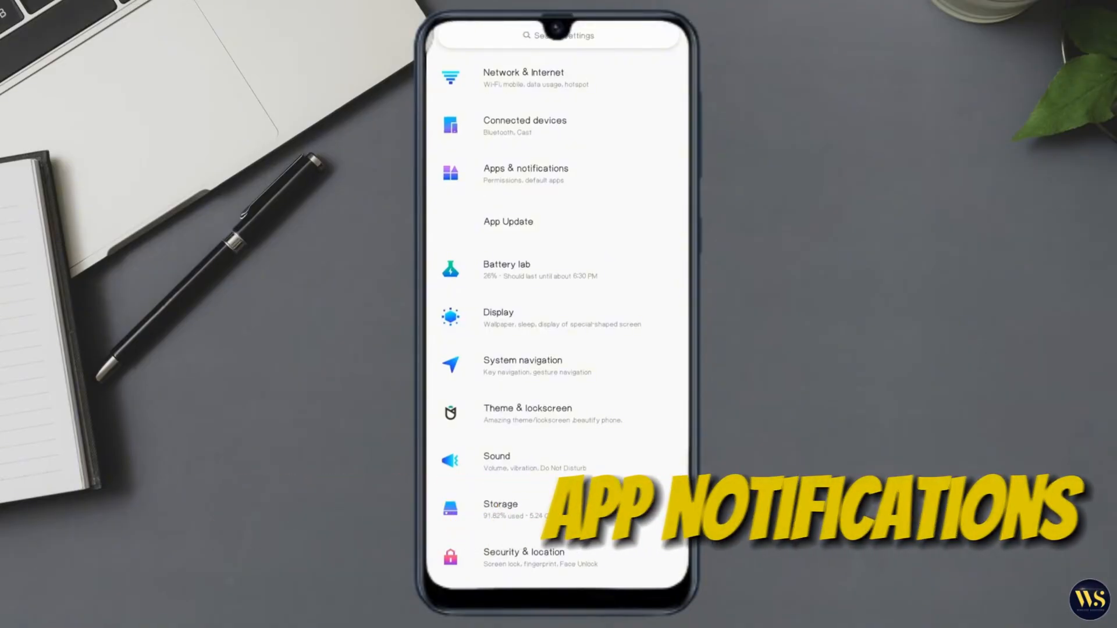
{"action": "left_click", "coordinate": [525, 173]}
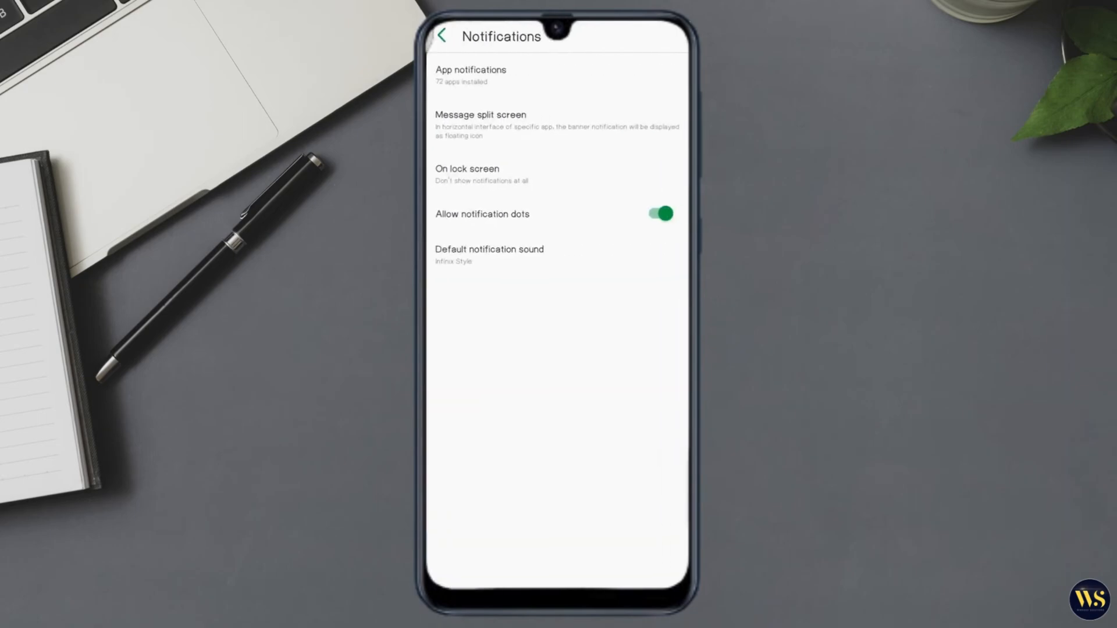
{"action": "left_click", "coordinate": [470, 75]}
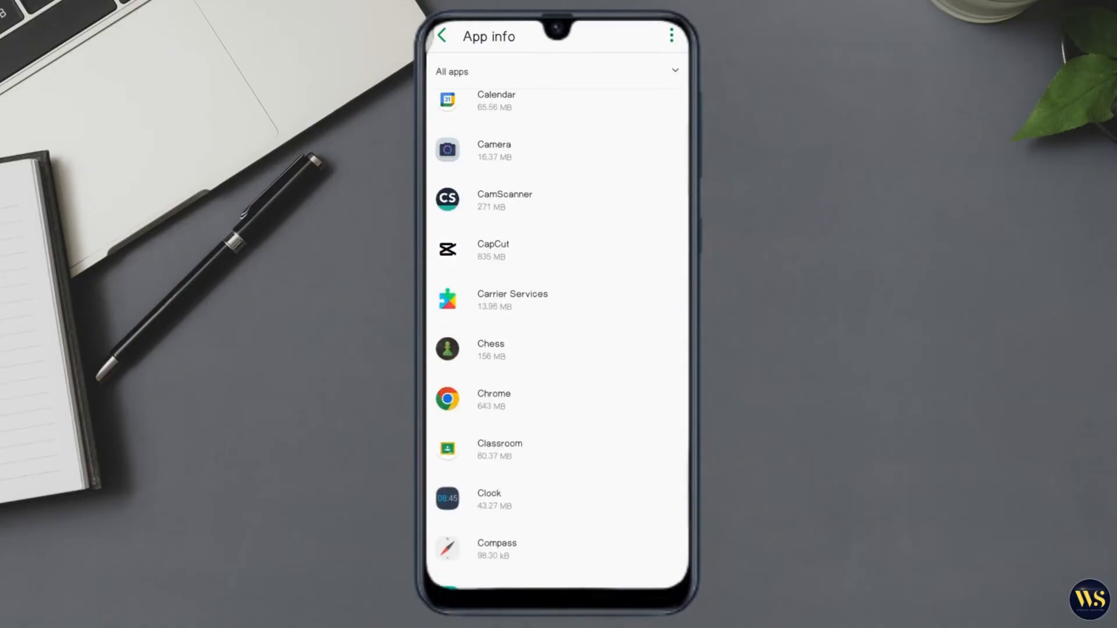
{"action": "left_click", "coordinate": [505, 200]}
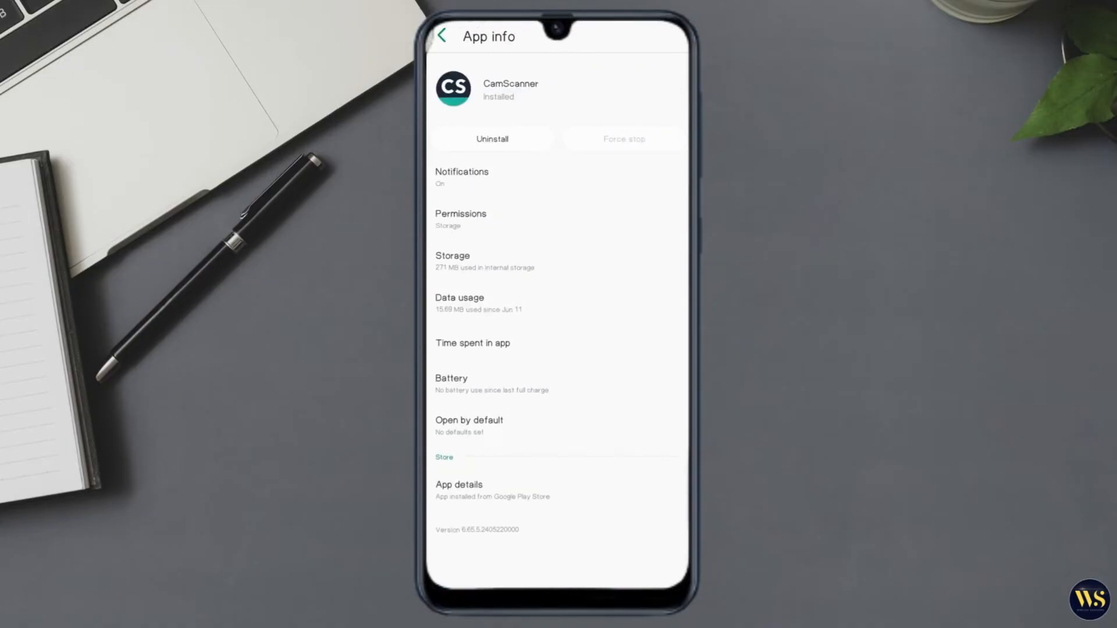
{"action": "left_click", "coordinate": [461, 177]}
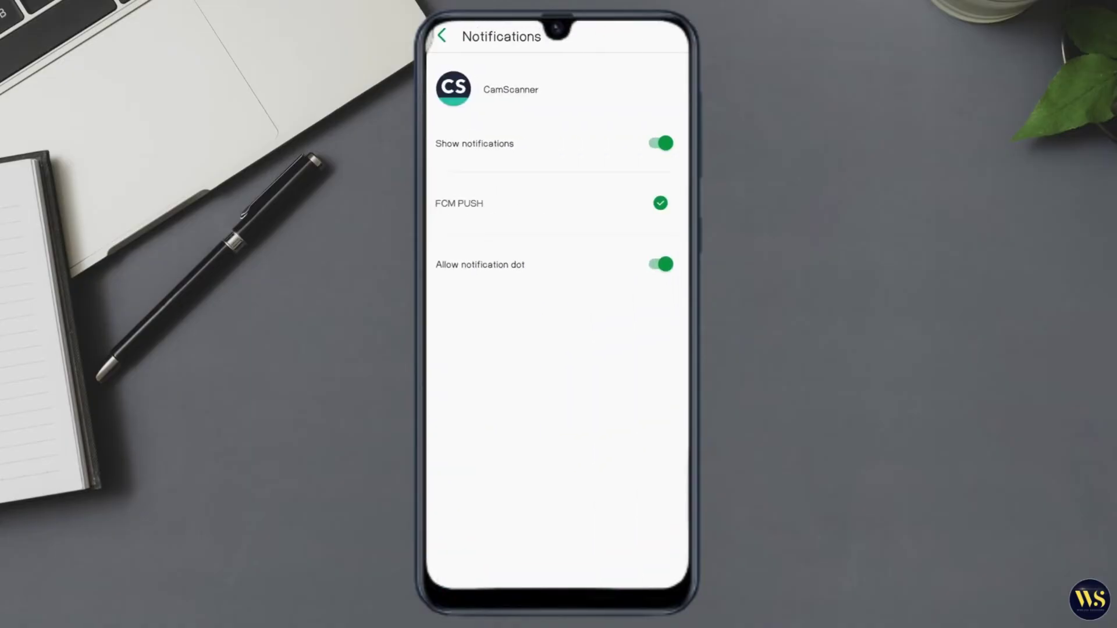
{"action": "left_click", "coordinate": [659, 143]}
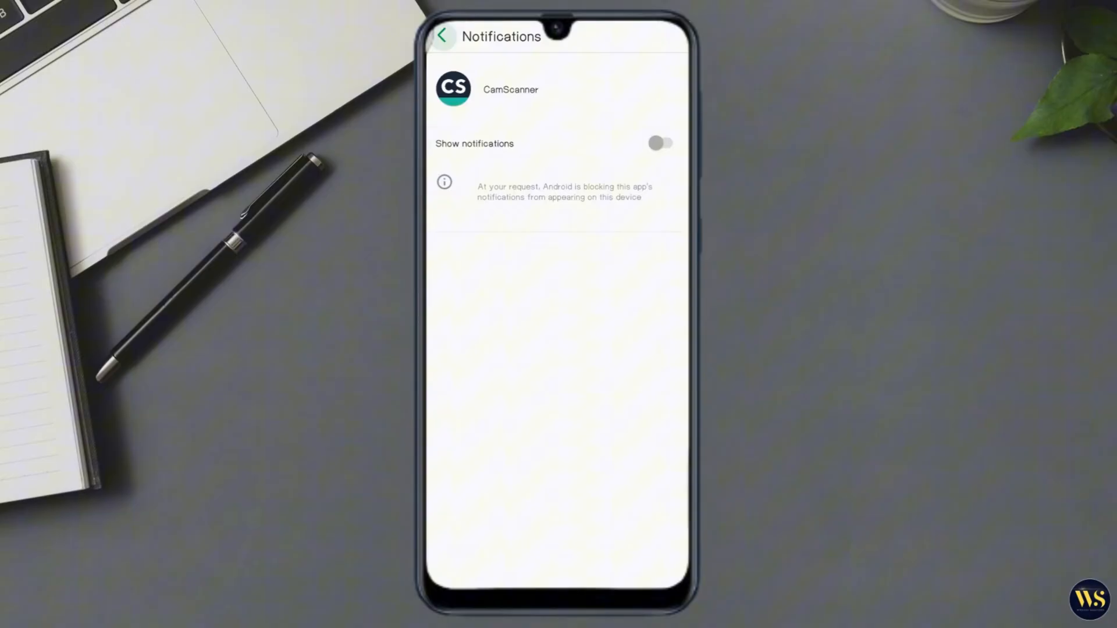
{"action": "left_click", "coordinate": [442, 36]}
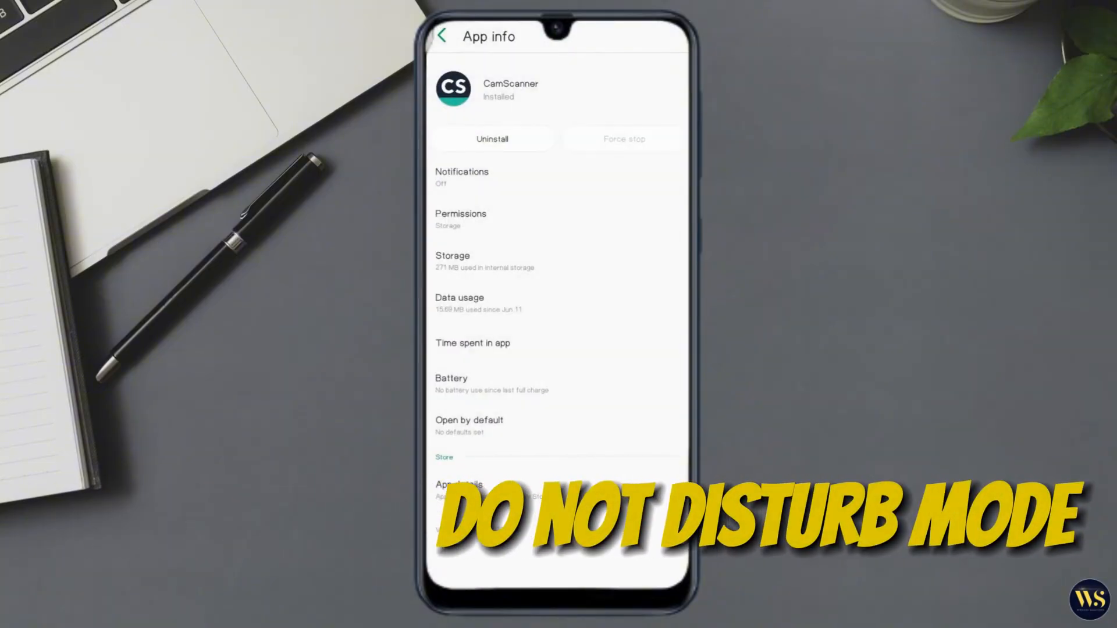
{"action": "left_click", "coordinate": [461, 177]}
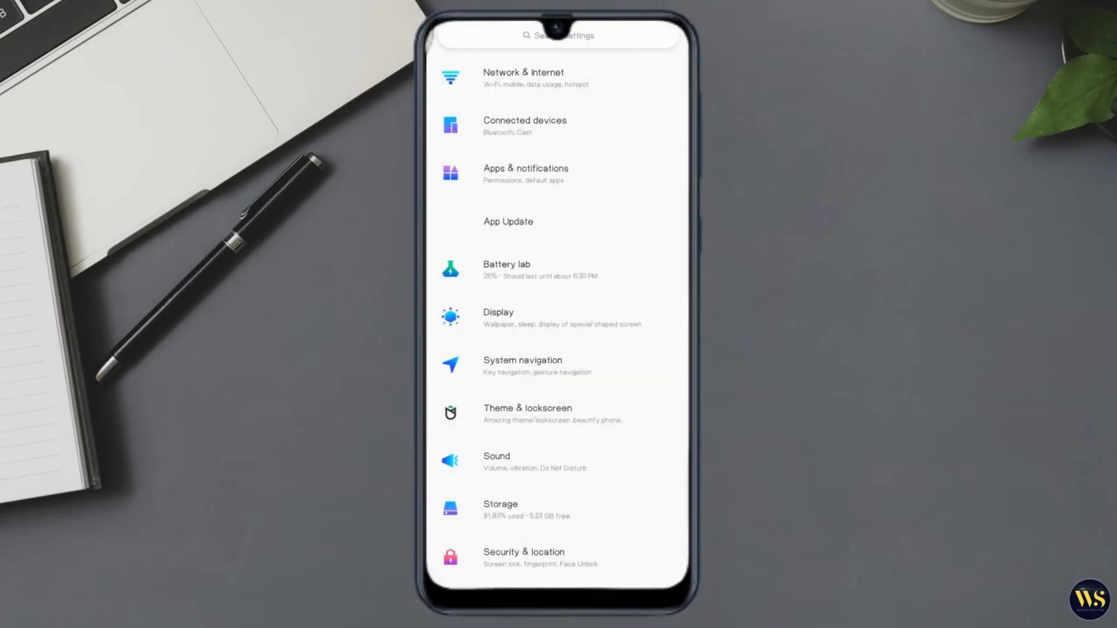
{"action": "left_click", "coordinate": [549, 461]}
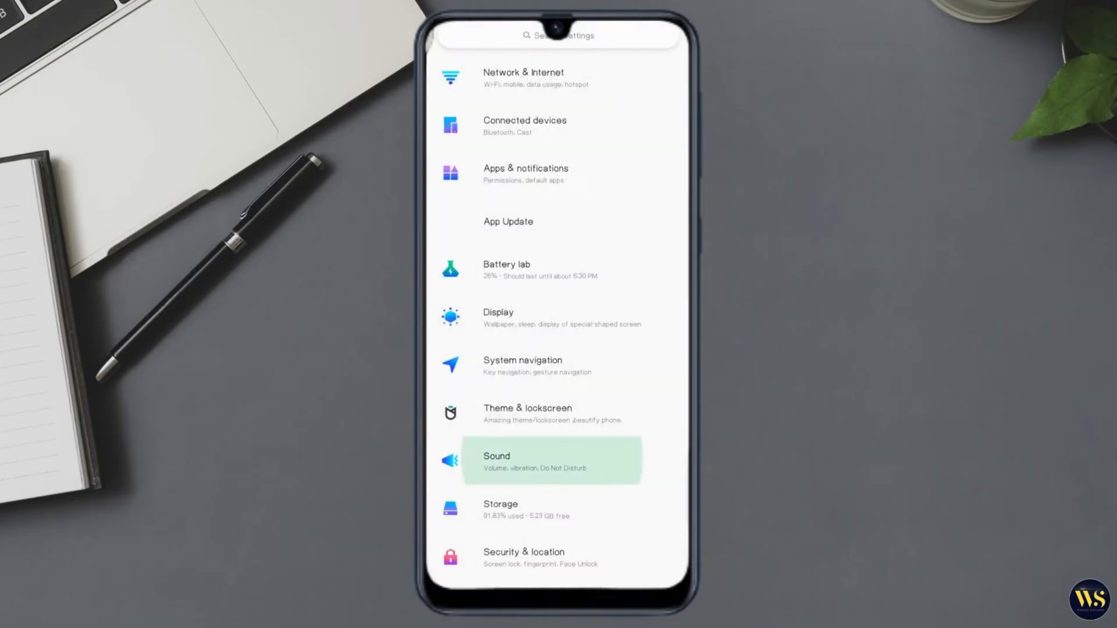
{"action": "left_click", "coordinate": [551, 461]}
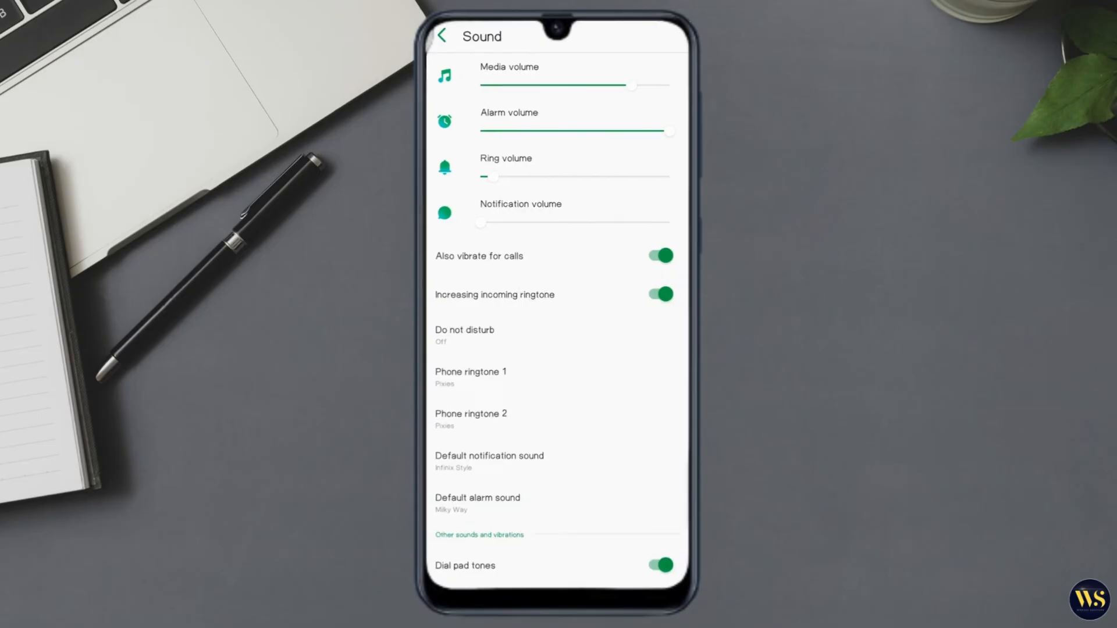
{"action": "left_click", "coordinate": [464, 335]}
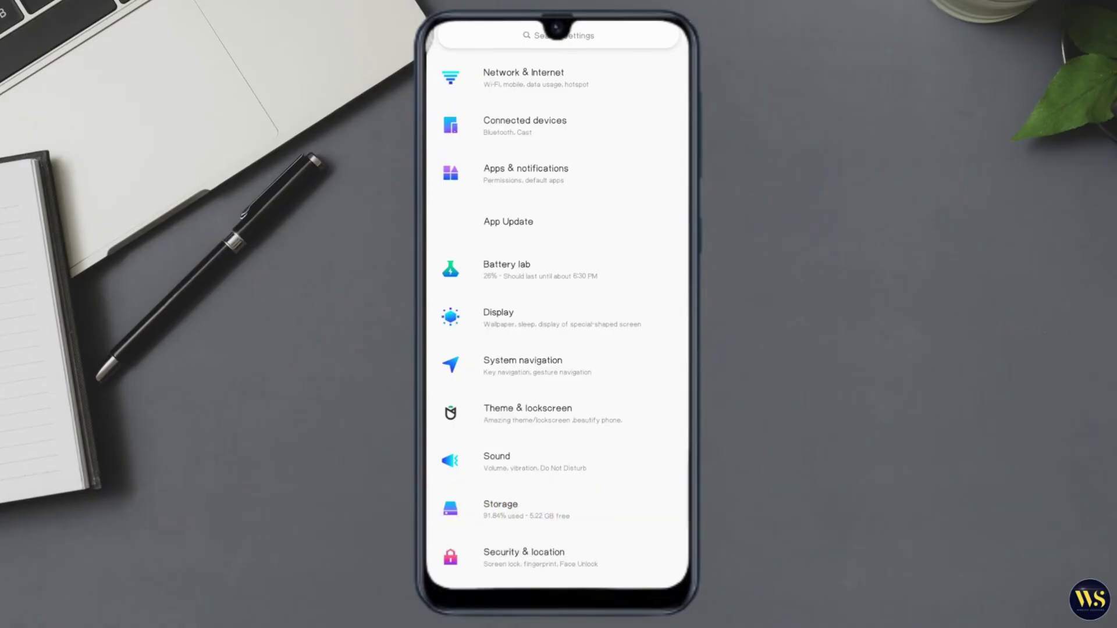
{"action": "scroll", "scroll_direction": "down", "scroll_amount": 3}
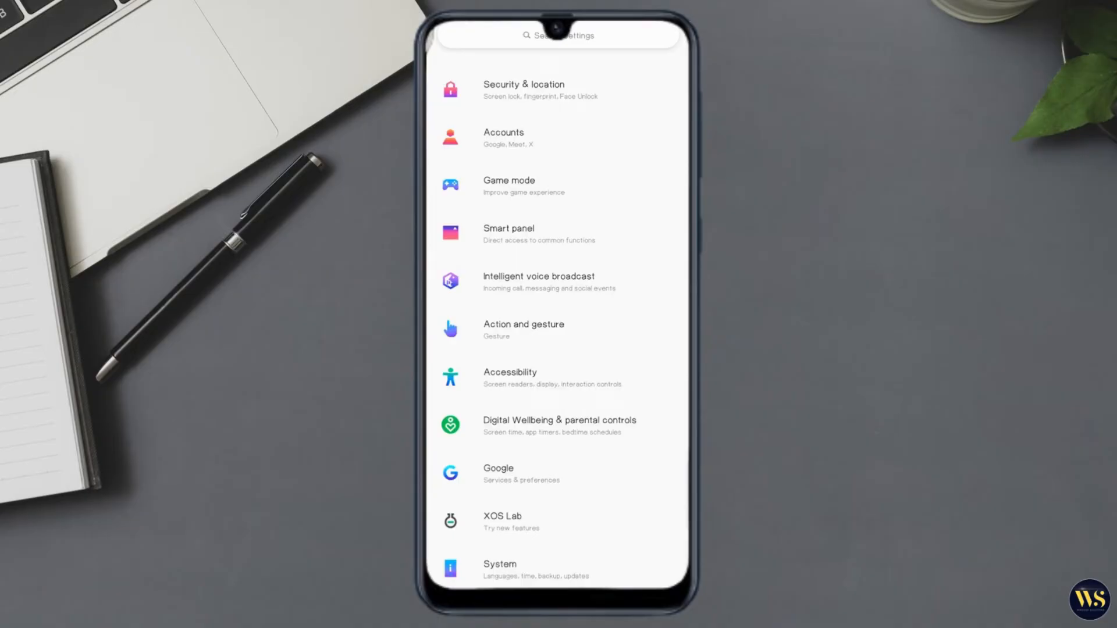
{"action": "left_click", "coordinate": [510, 378]}
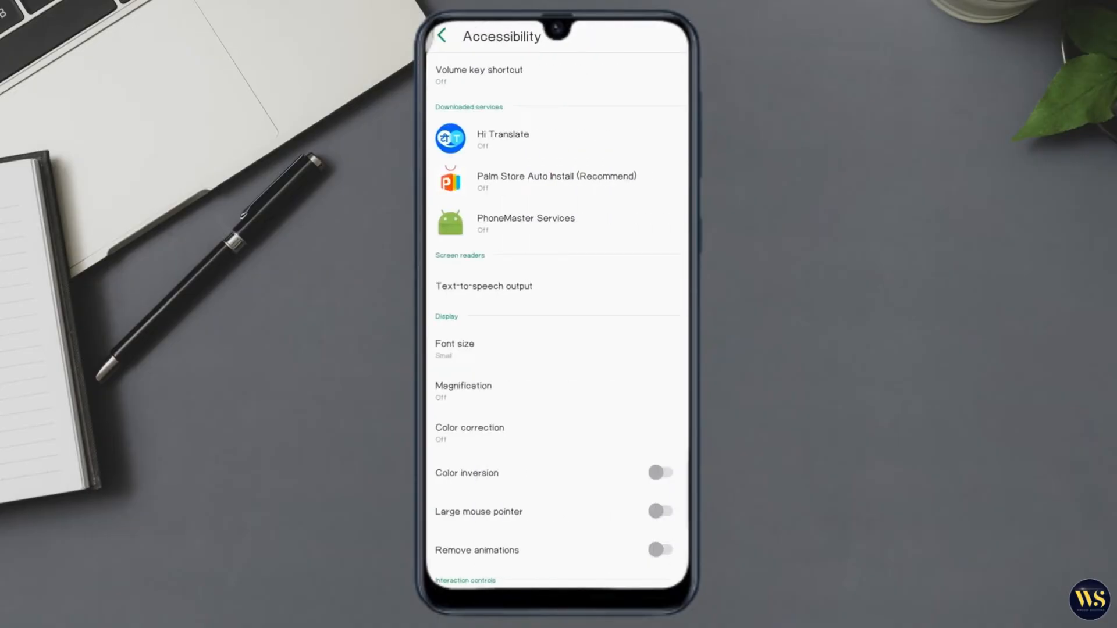
{"action": "scroll", "scroll_direction": "down", "scroll_amount": 3}
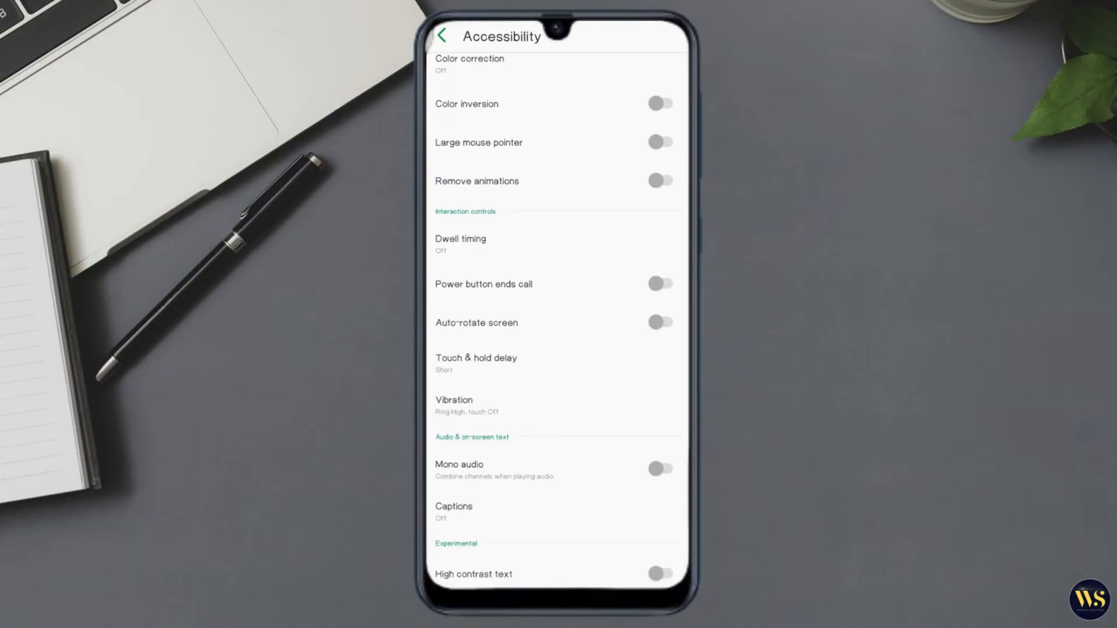
{"action": "left_click", "coordinate": [454, 405]}
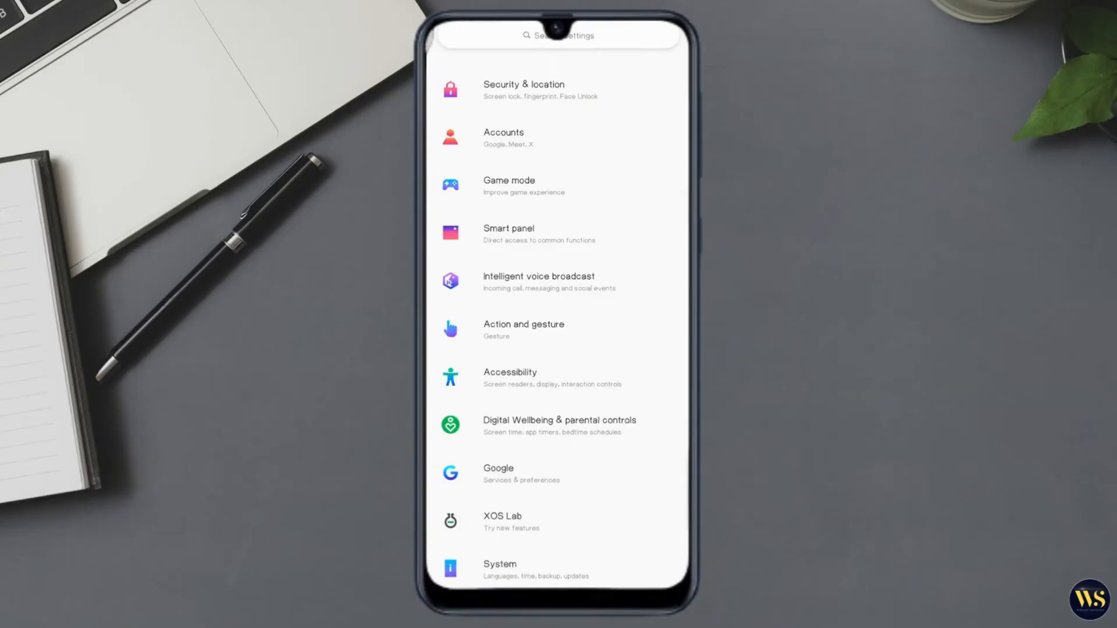
{"action": "scroll", "scroll_direction": "up", "scroll_amount": 3}
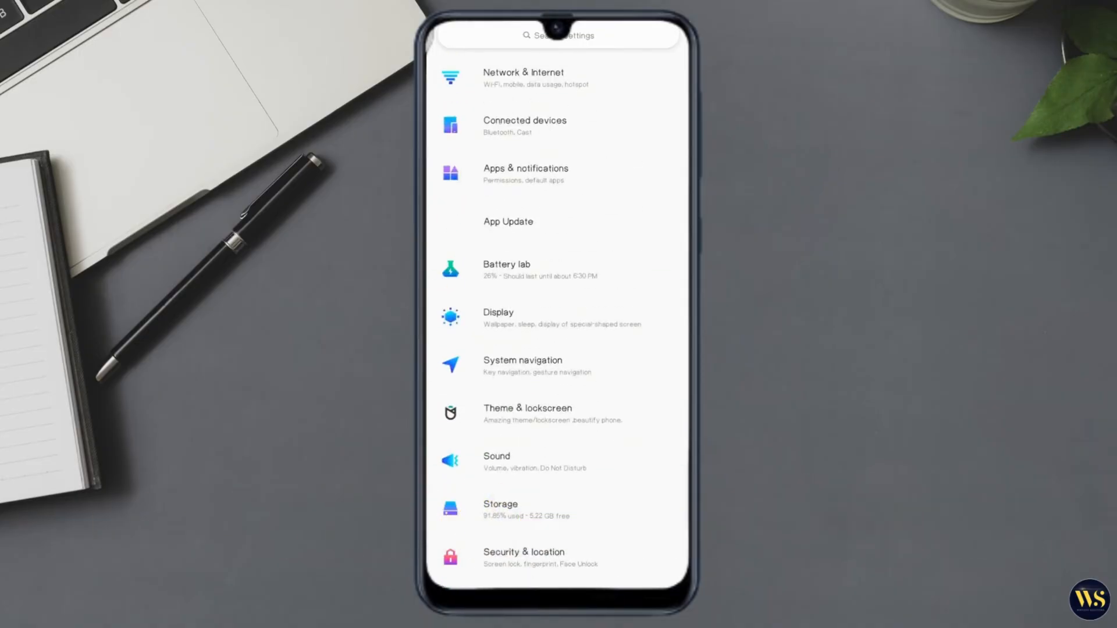
Uninstall the Chess app from its App info page and cancel the power-off menu.
{"action": "left_click", "coordinate": [524, 174]}
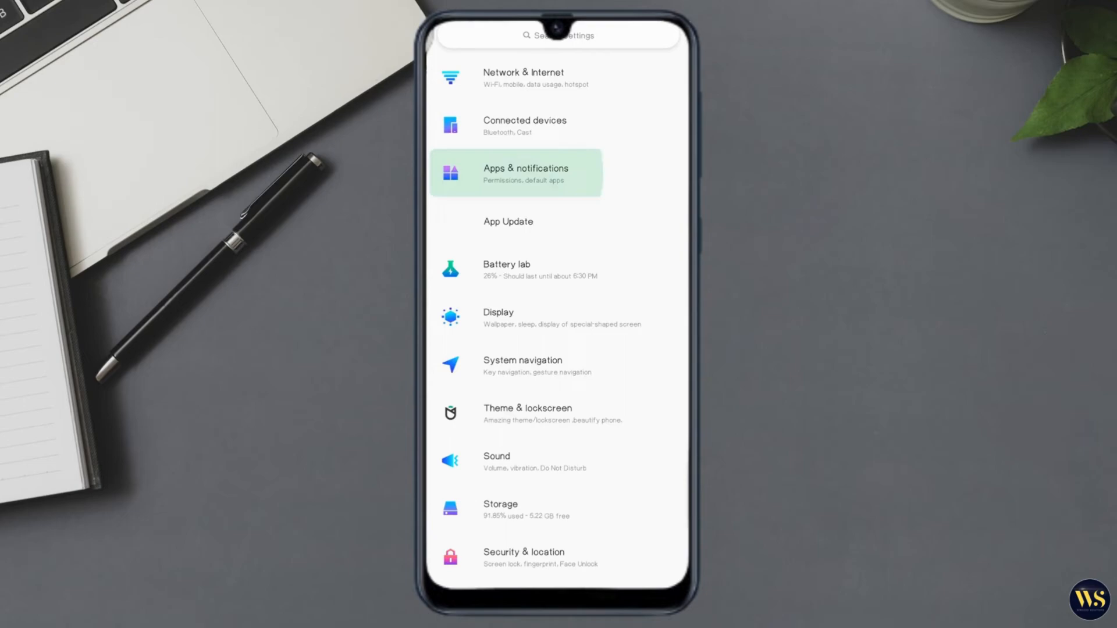
{"action": "left_click", "coordinate": [524, 173]}
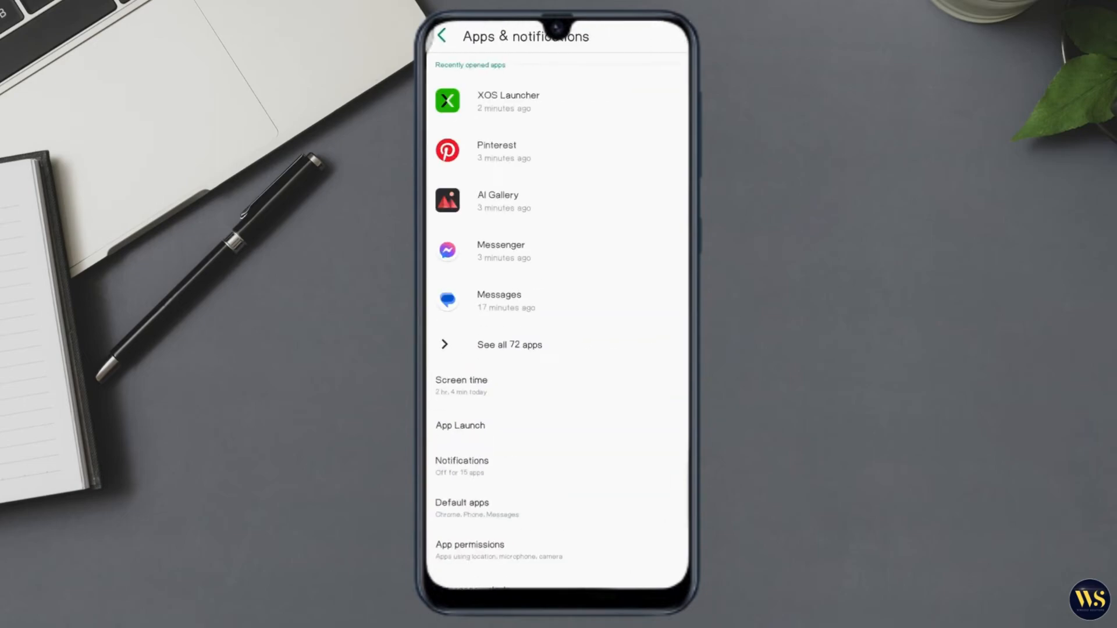
{"action": "left_click", "coordinate": [510, 345]}
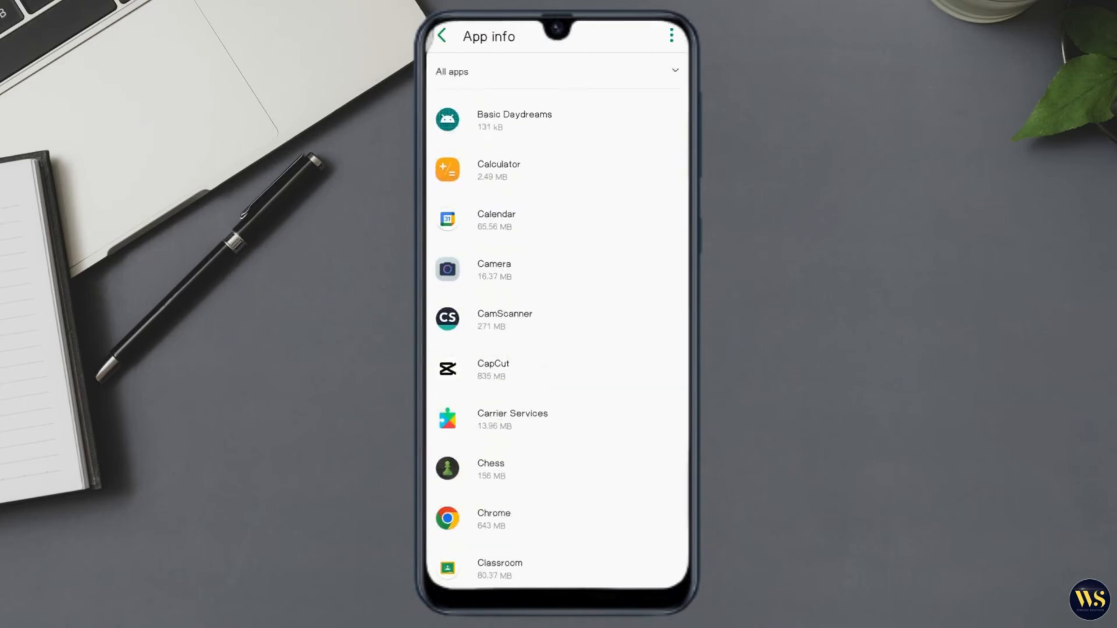
{"action": "left_click", "coordinate": [490, 469]}
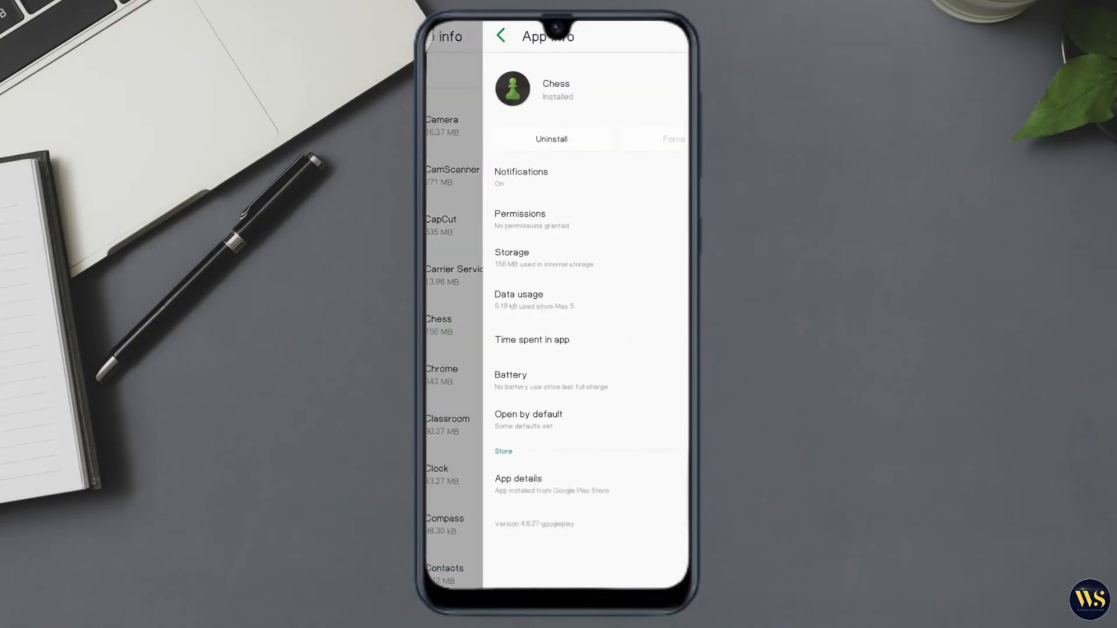
{"action": "left_click", "coordinate": [550, 139]}
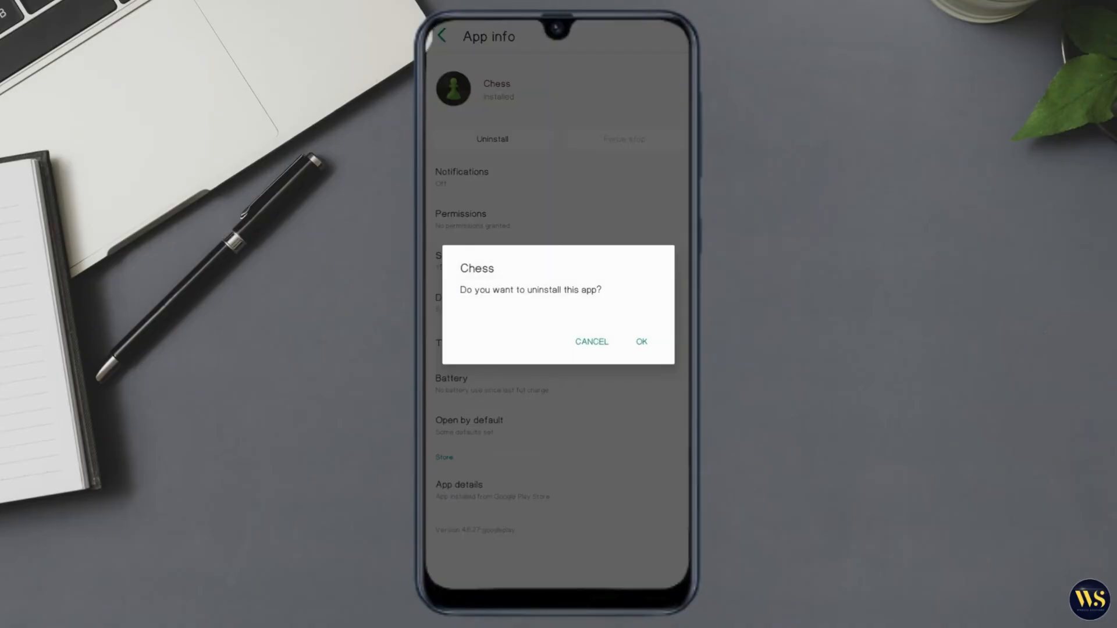
{"action": "left_click", "coordinate": [640, 342]}
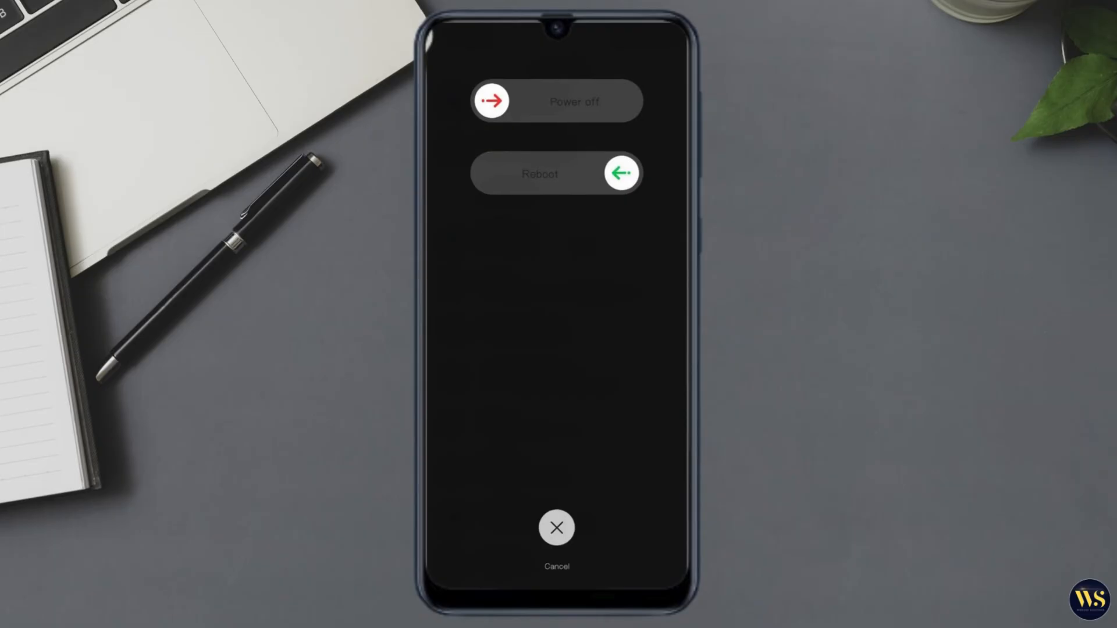
{"action": "left_click", "coordinate": [556, 527]}
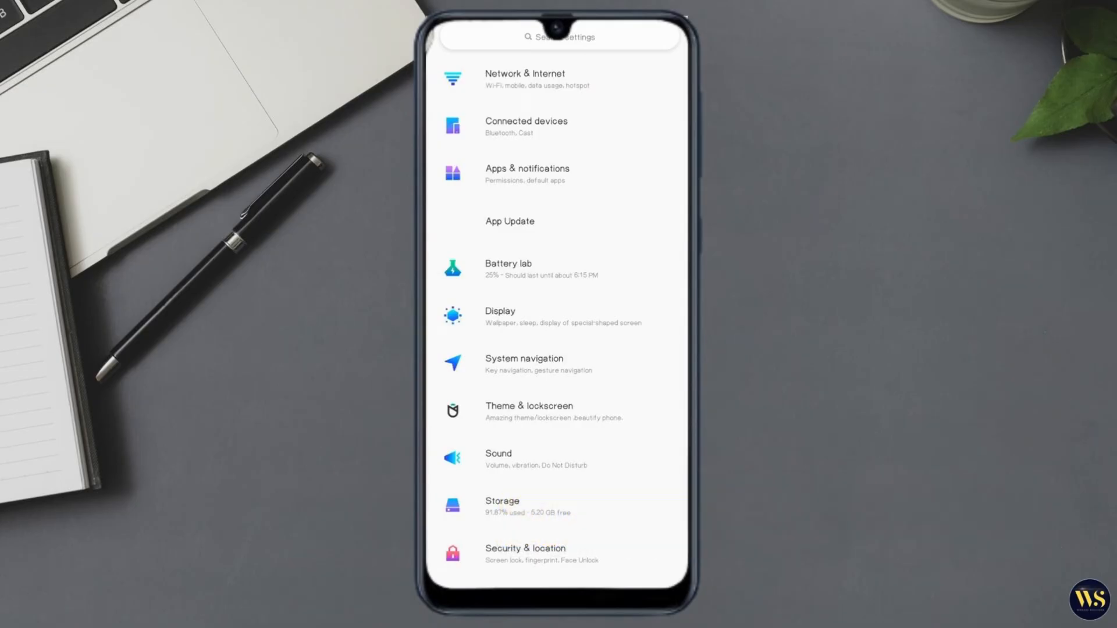
Run the System Update check under System, confirming the phone is up to date.
{"action": "scroll", "scroll_direction": "down", "scroll_amount": 3}
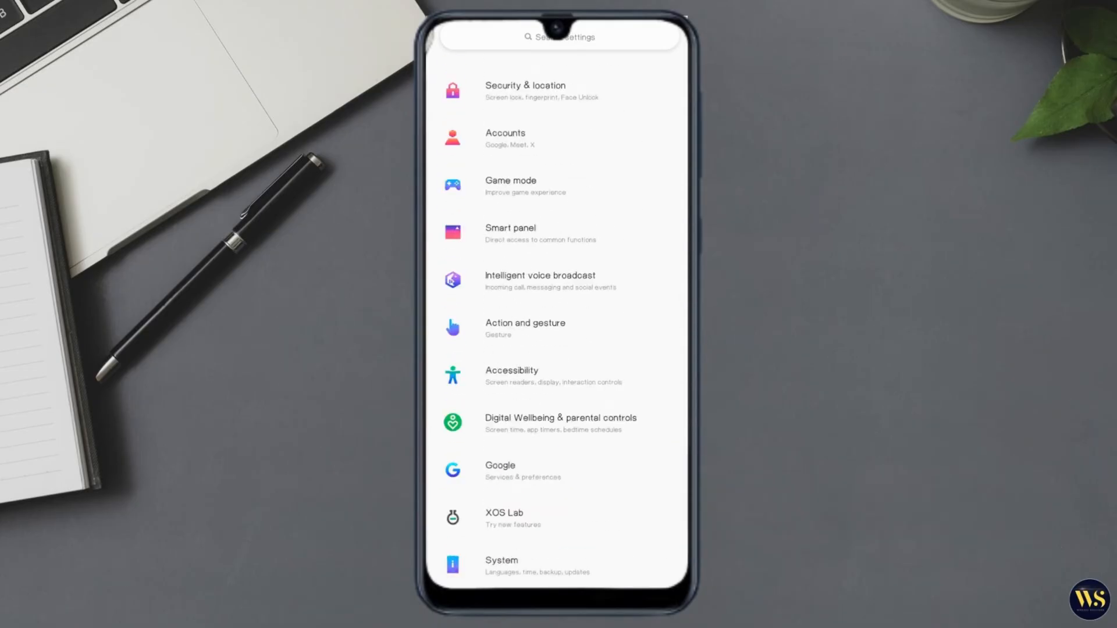
{"action": "left_click", "coordinate": [501, 565]}
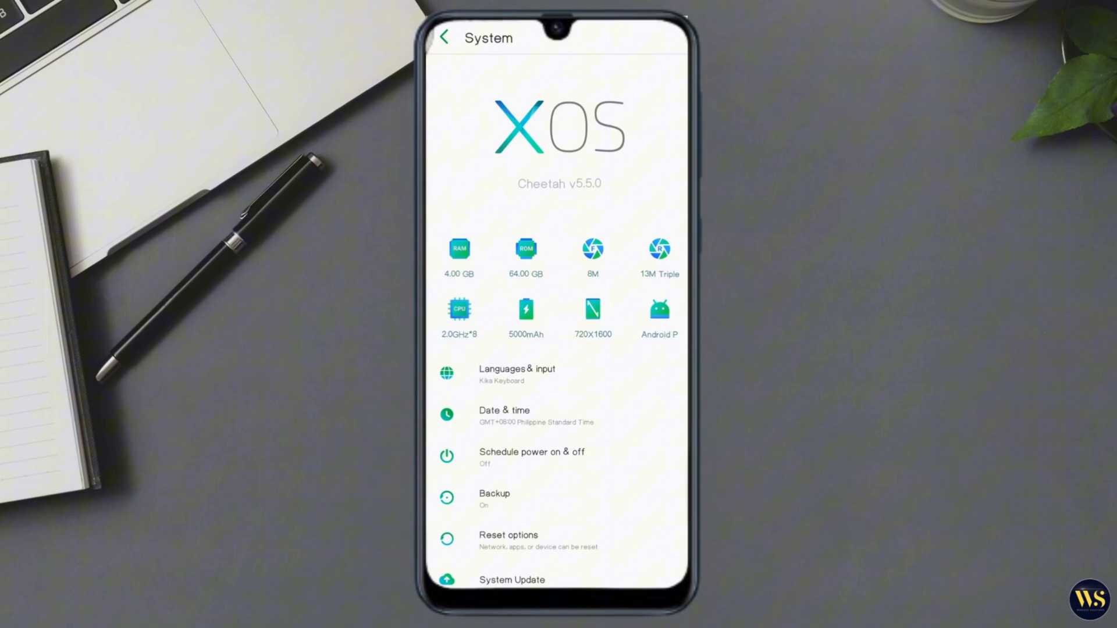
{"action": "scroll", "scroll_direction": "down", "scroll_amount": 3}
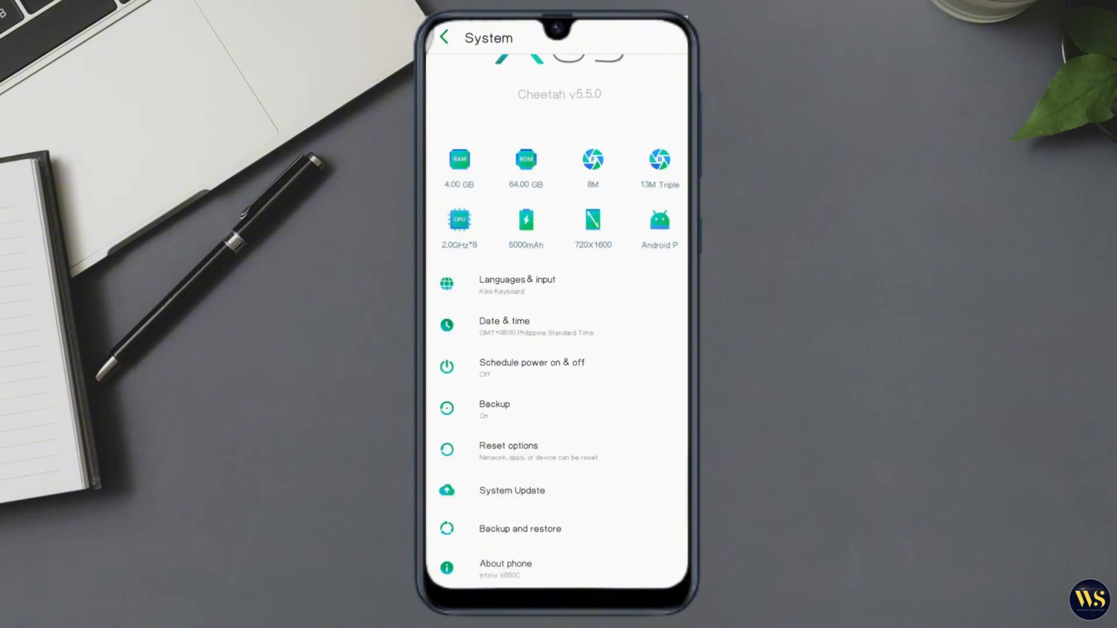
{"action": "left_click", "coordinate": [512, 490]}
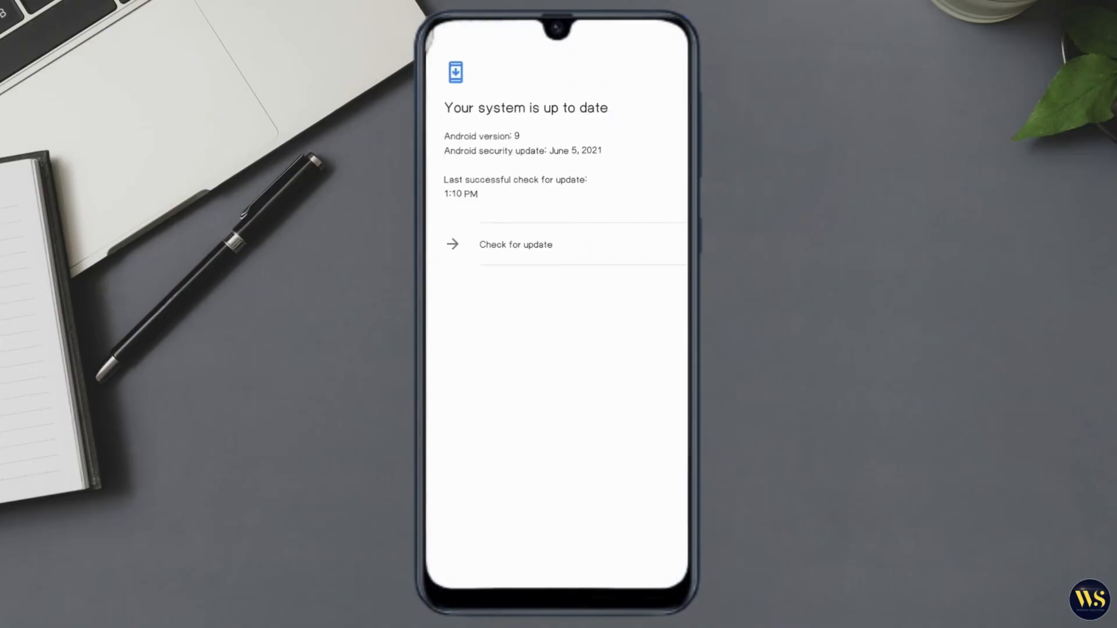
{"action": "left_click", "coordinate": [515, 244]}
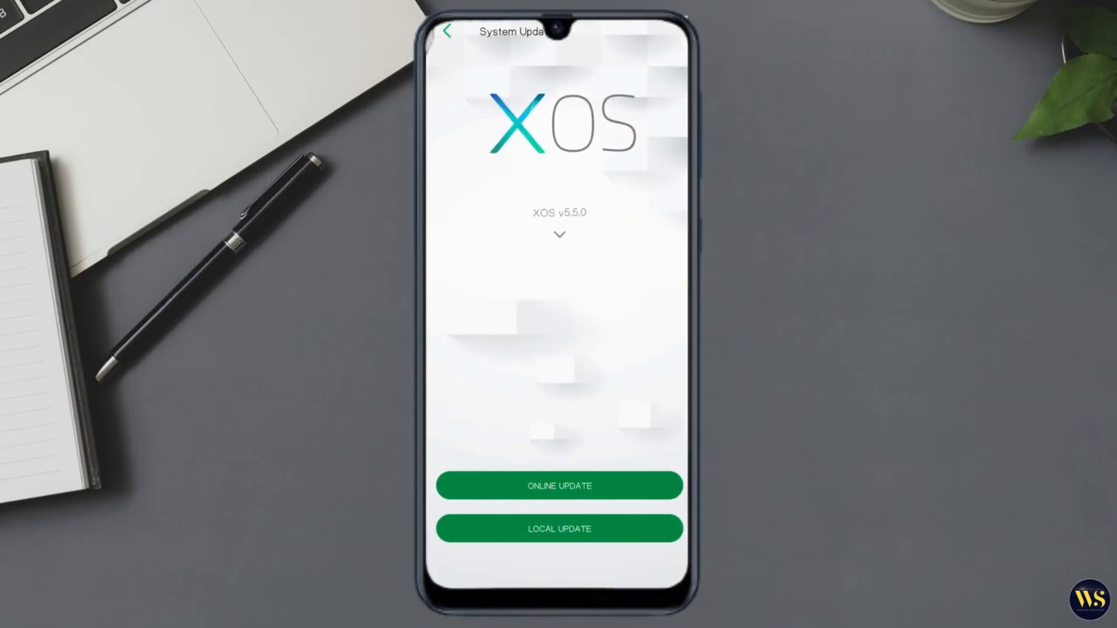
{"action": "left_click", "coordinate": [445, 33]}
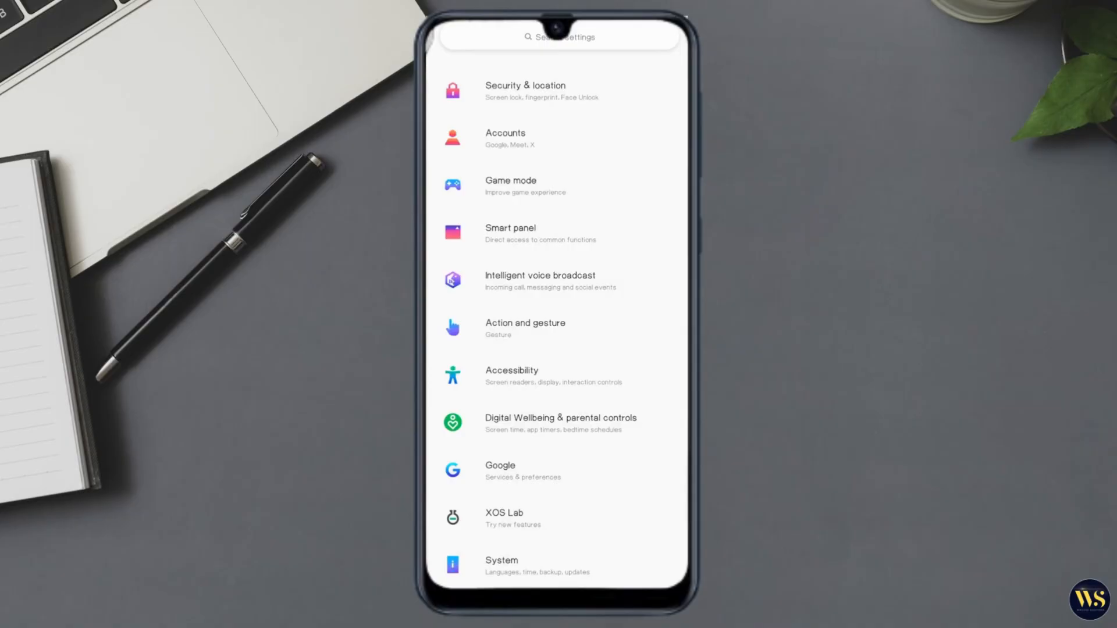
{"action": "scroll", "scroll_direction": "up", "scroll_amount": 3}
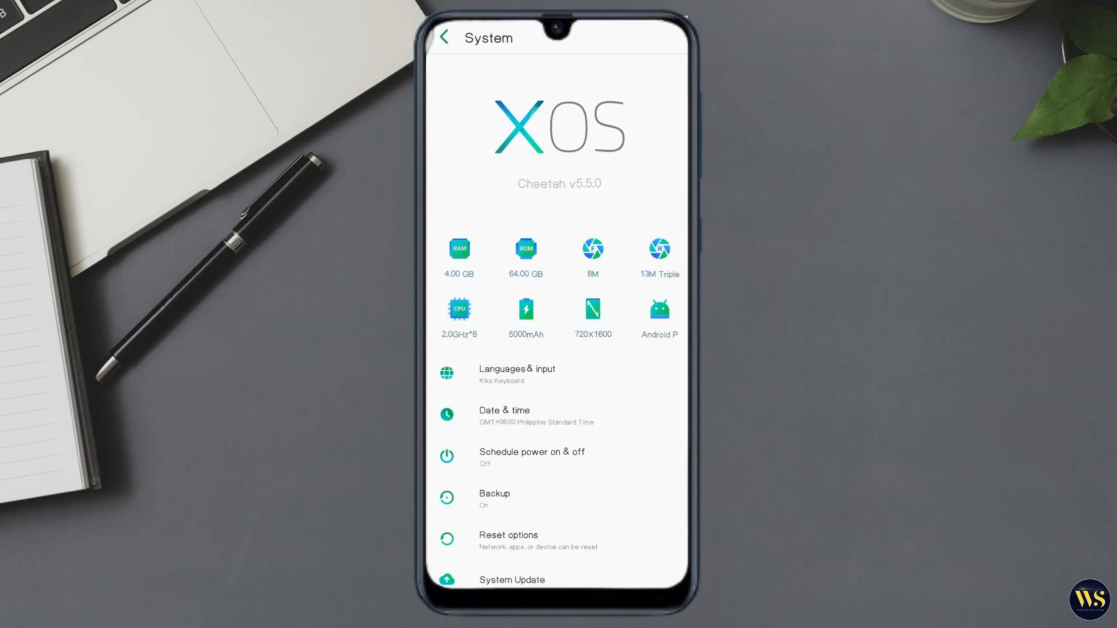
Reset app preferences from Reset options, confirming with RESET APPS.
{"action": "left_click", "coordinate": [508, 539]}
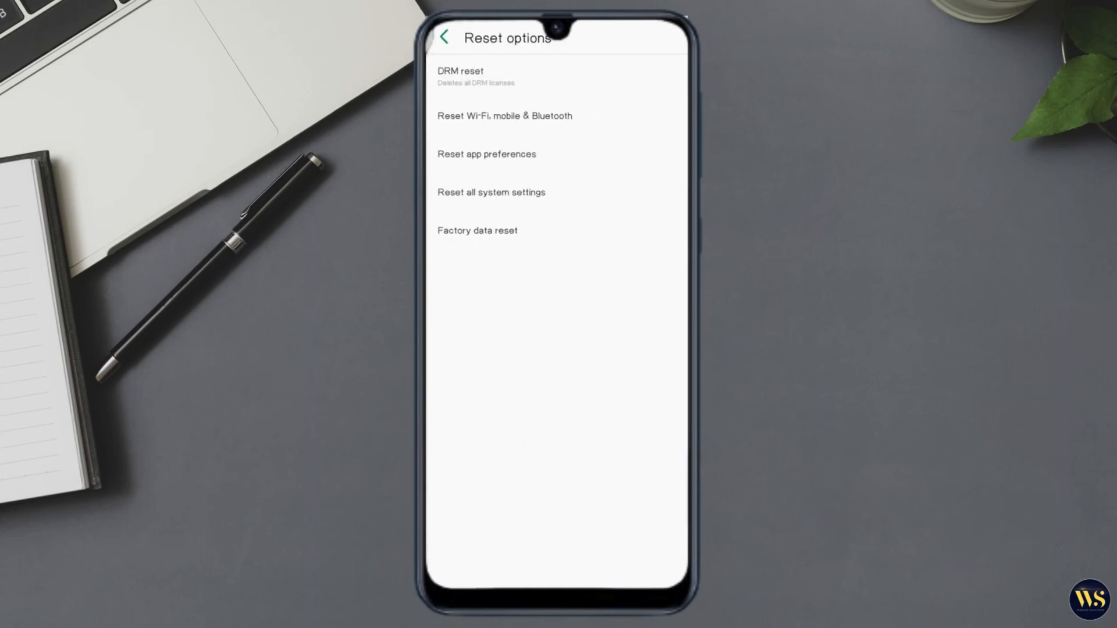
{"action": "left_click", "coordinate": [477, 230]}
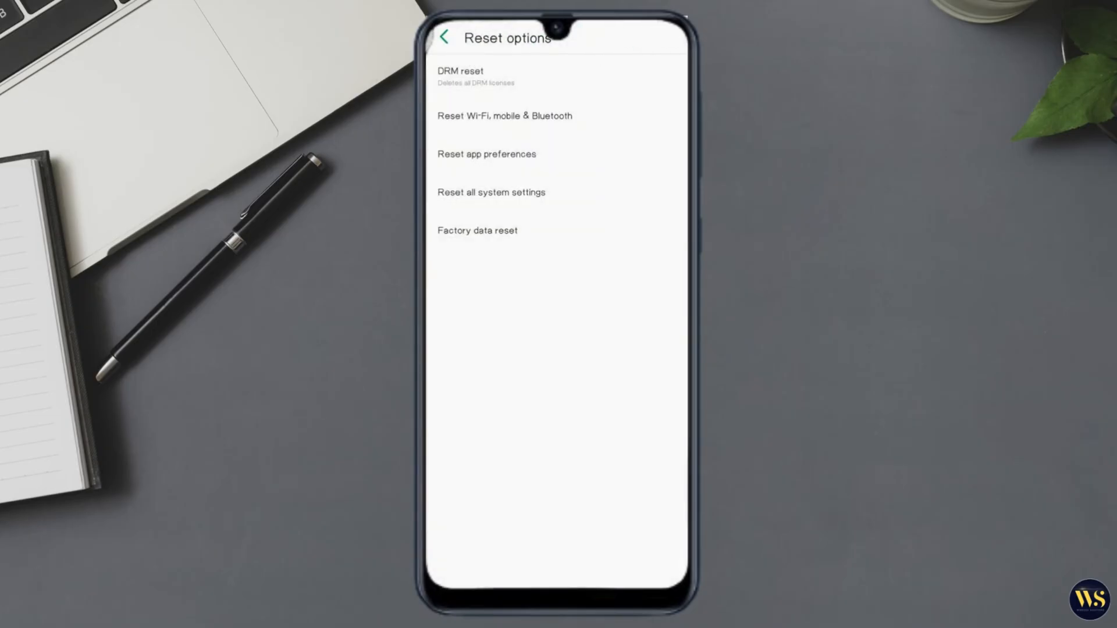
{"action": "left_click", "coordinate": [487, 153]}
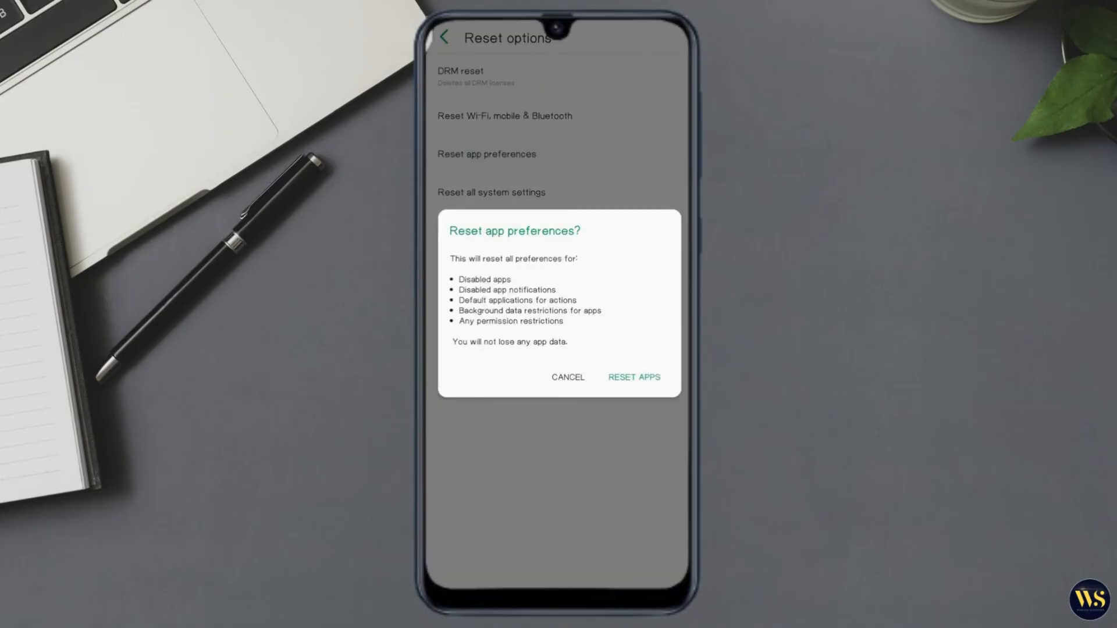
{"action": "left_click", "coordinate": [632, 377]}
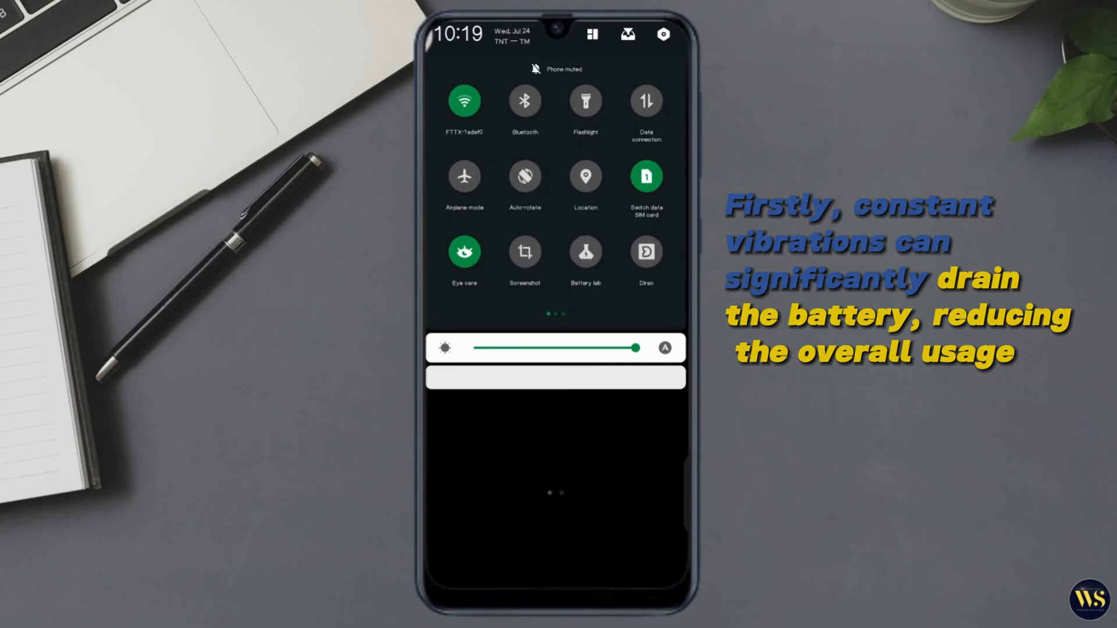
Close the quick settings panel and reach the Reset Wi-Fi, mobile & Bluetooth page.
{"action": "scroll", "scroll_direction": "left", "scroll_amount": 3}
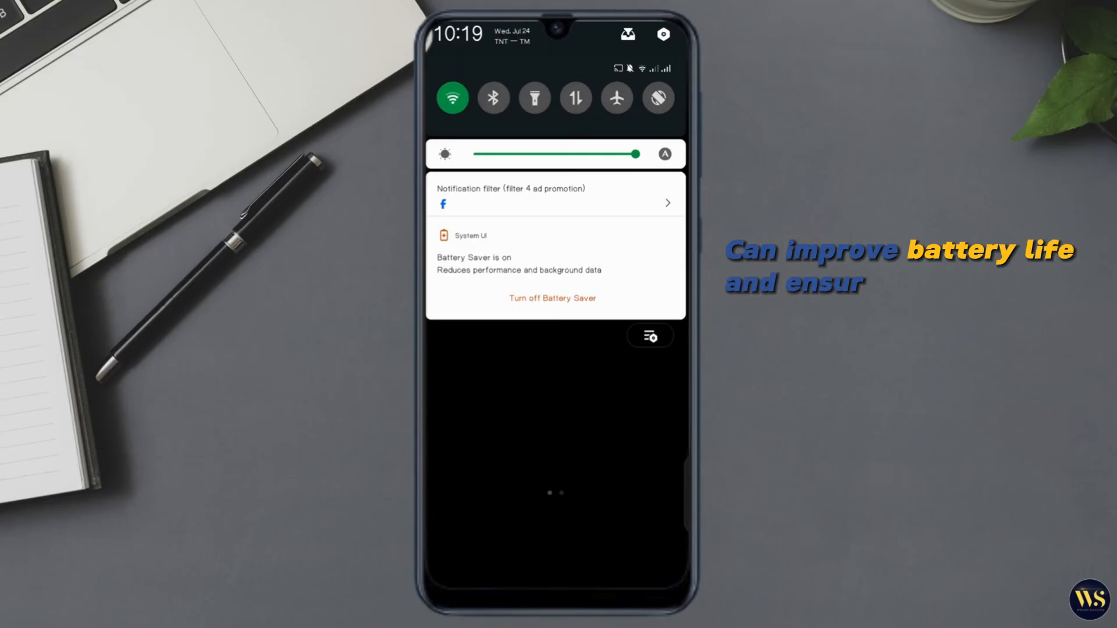
{"action": "left_click", "coordinate": [552, 267]}
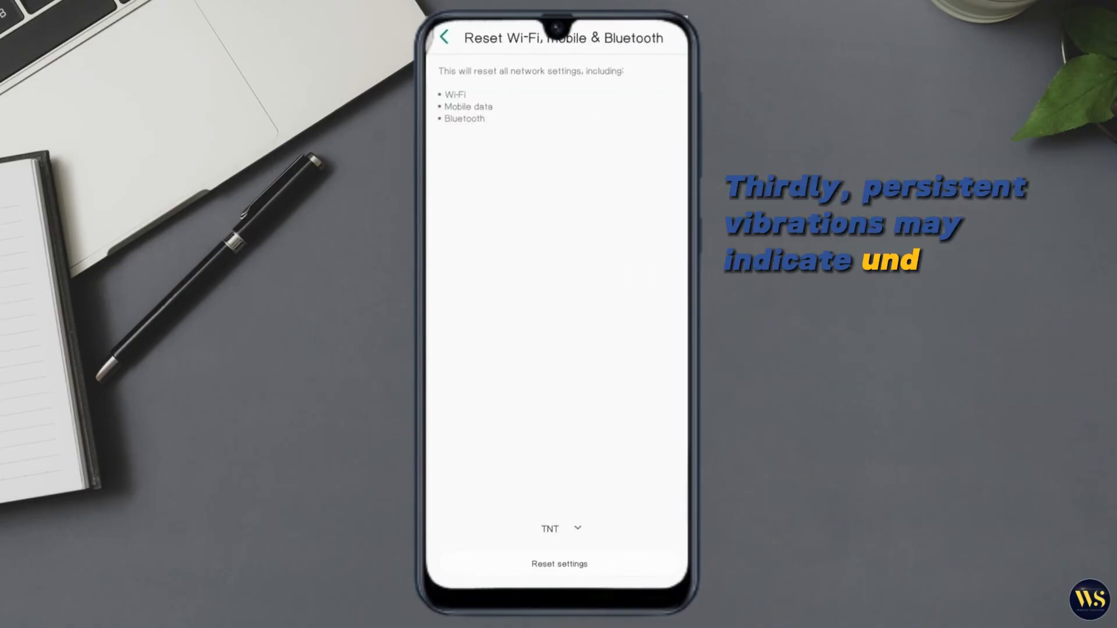
Leave the network reset page and look through the Action and gesture settings.
{"action": "left_click", "coordinate": [446, 37]}
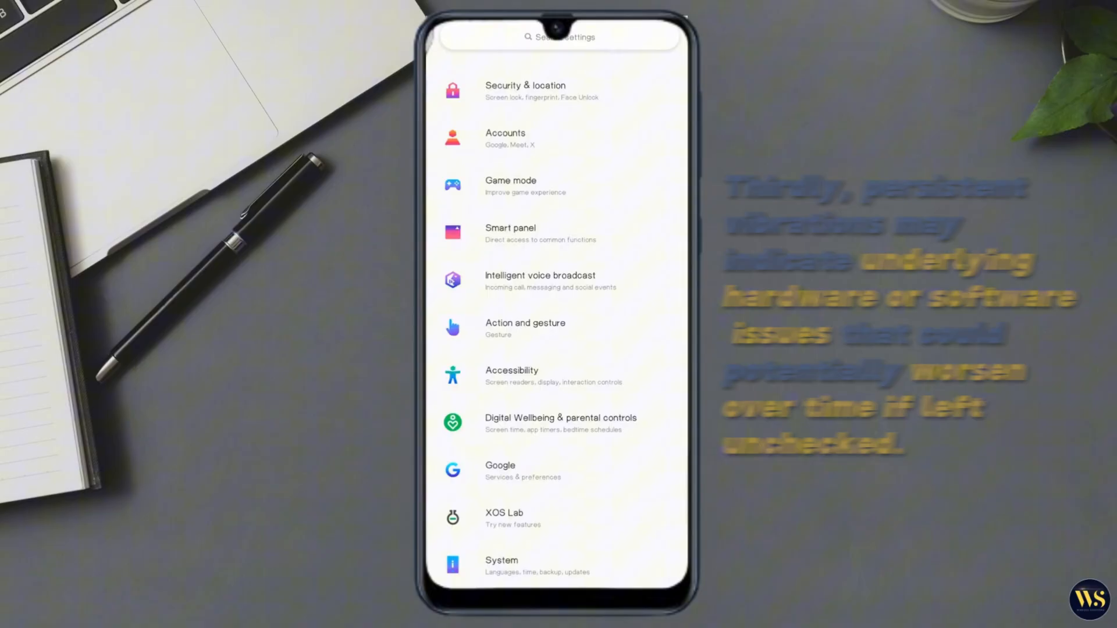
{"action": "scroll", "scroll_direction": "up", "scroll_amount": 3}
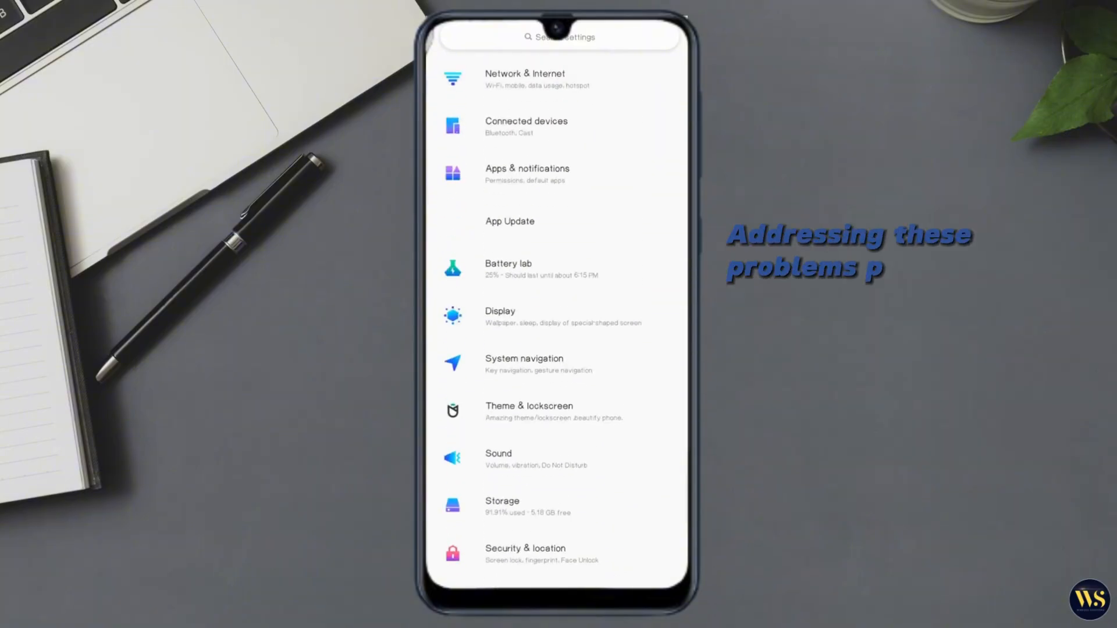
{"action": "left_click", "coordinate": [456, 406]}
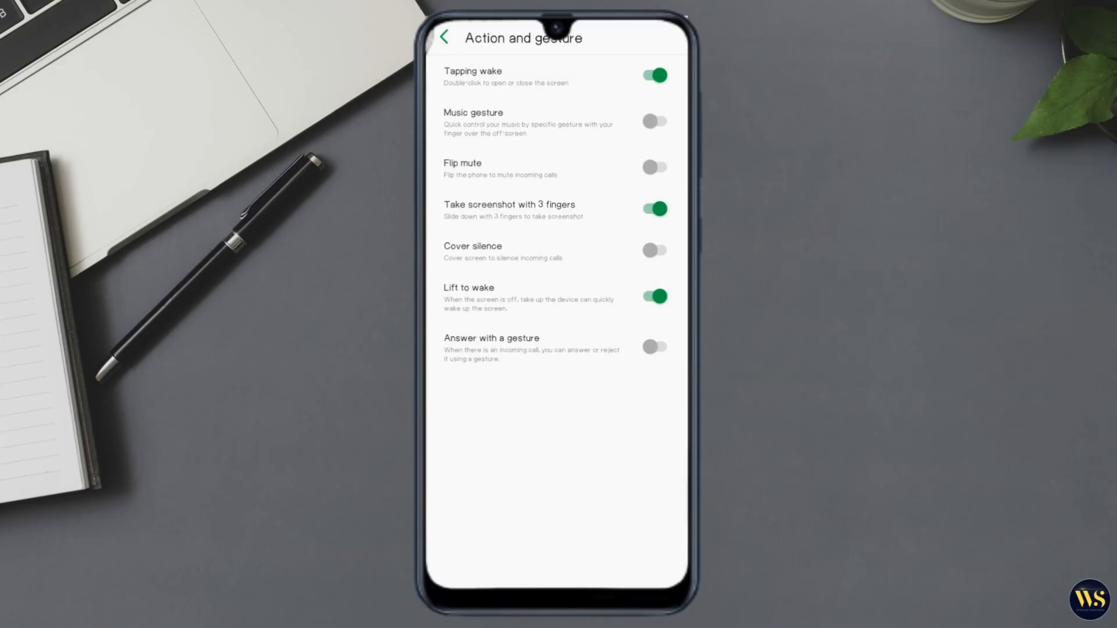
{"action": "left_click", "coordinate": [445, 37]}
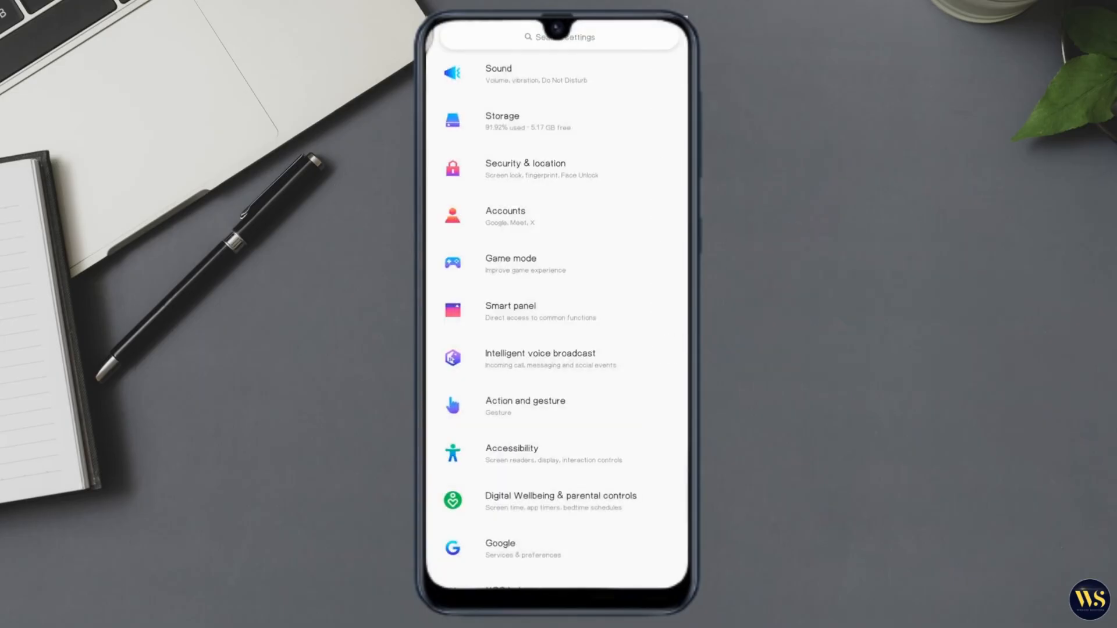
Look through the System navigation settings and return to the main Settings list.
{"action": "scroll", "scroll_direction": "up", "scroll_amount": 3}
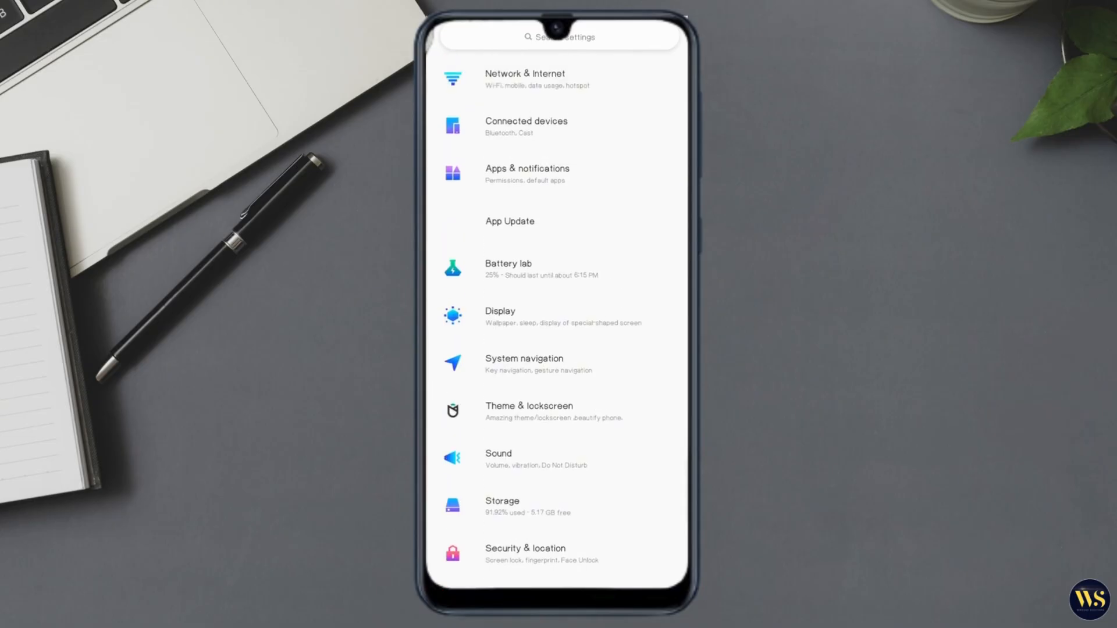
{"action": "left_click", "coordinate": [523, 363]}
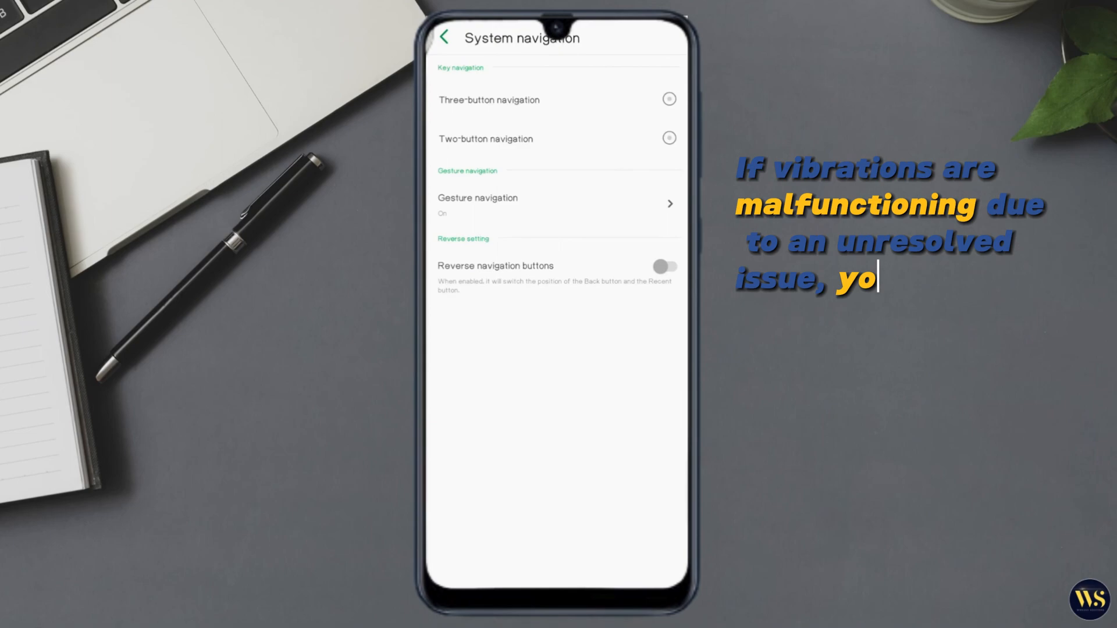
{"action": "left_click", "coordinate": [444, 38]}
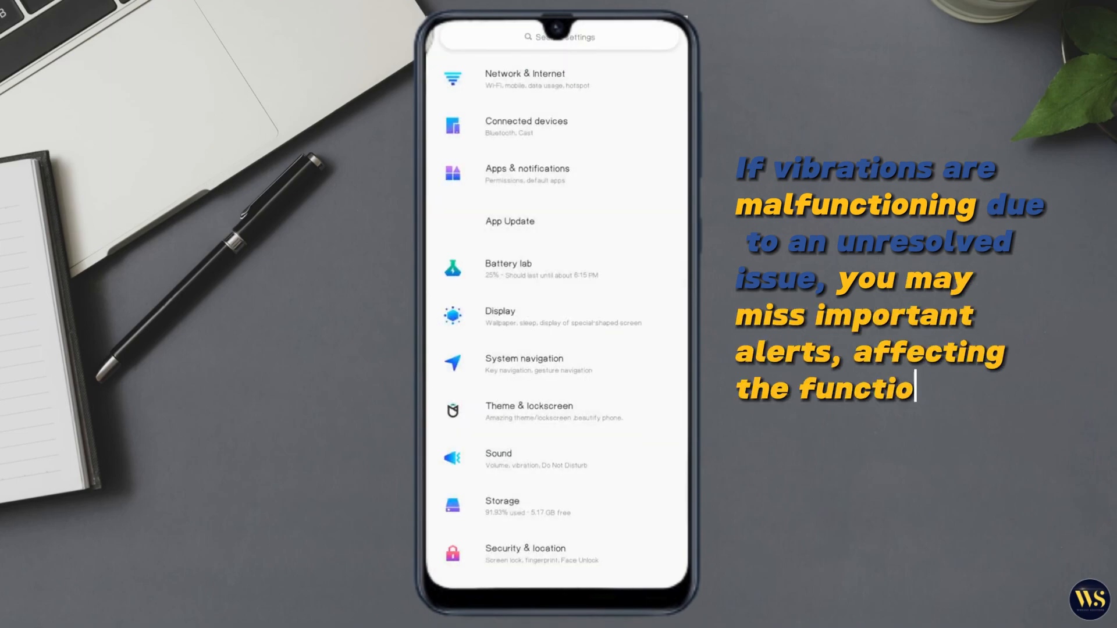